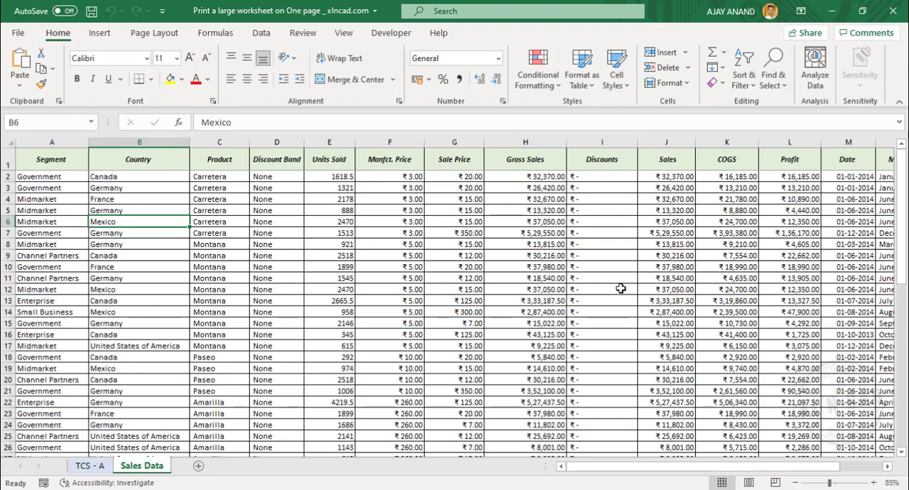
mouse_move(410, 324)
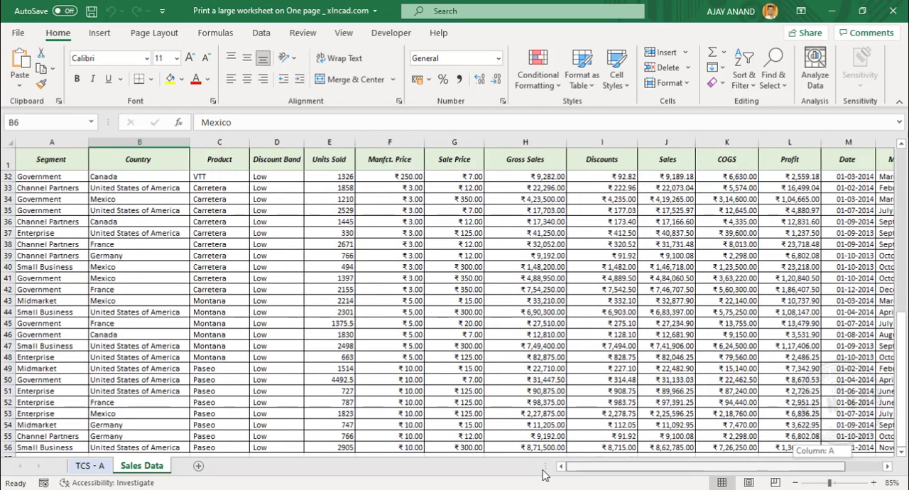
- Review the print preview, paging through the six-page printout of the sales sheet
scroll("down", 3)
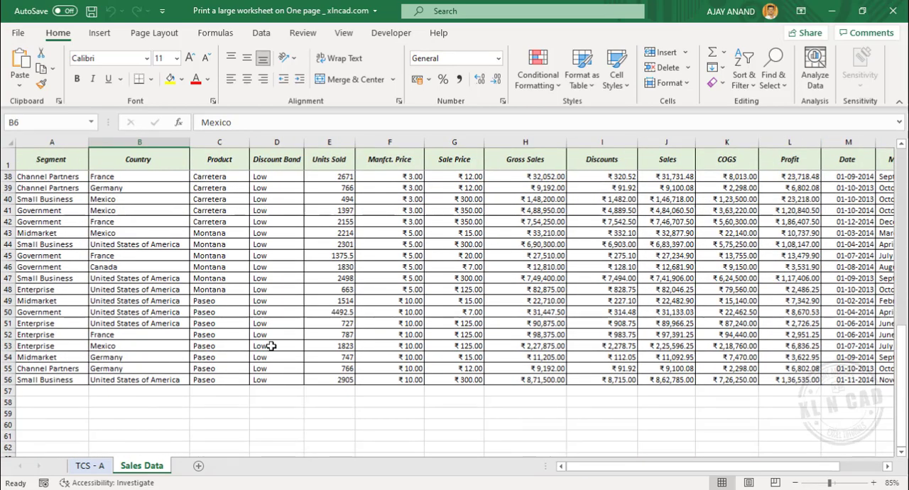
scroll("up", 3)
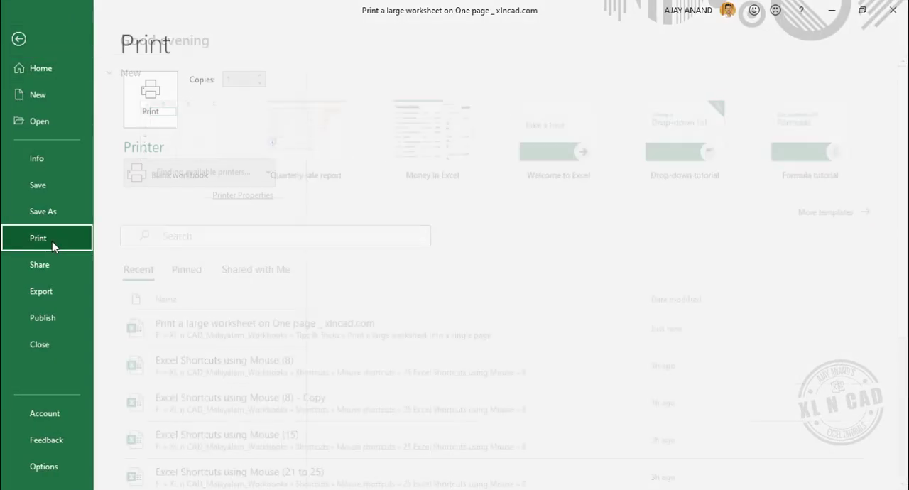
left_click(36, 238)
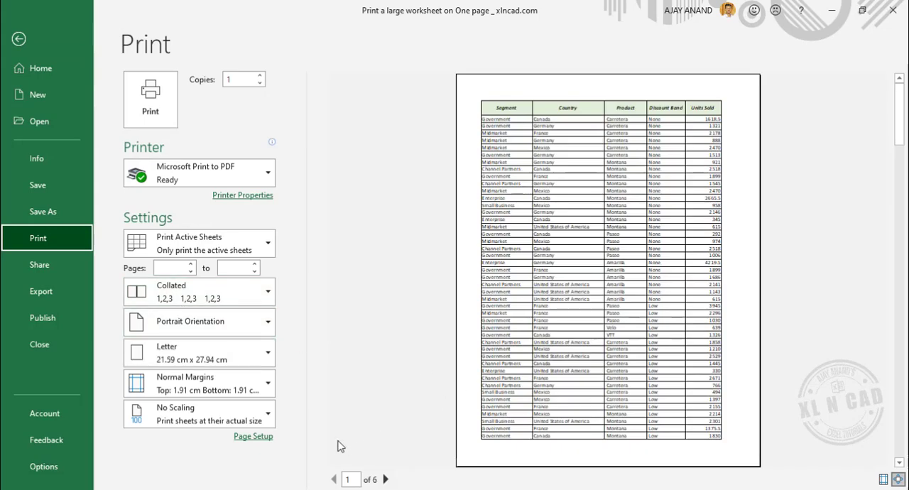
mouse_move(344, 475)
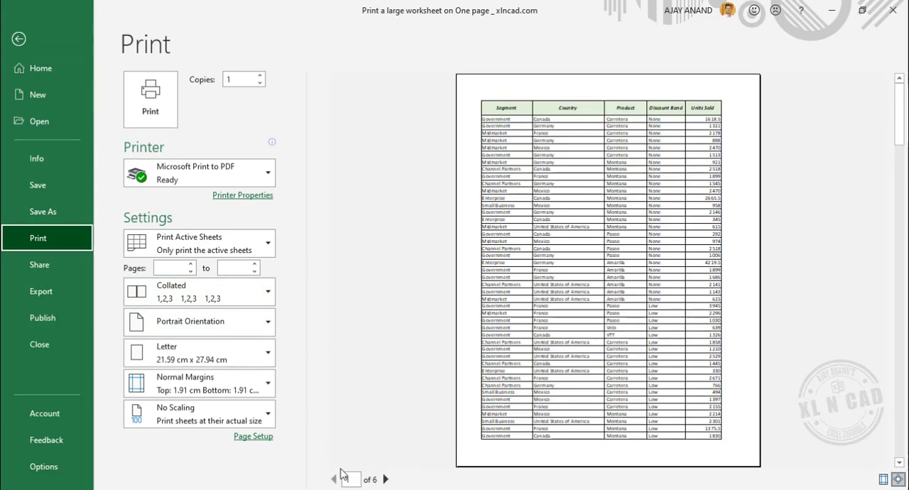
mouse_move(386, 480)
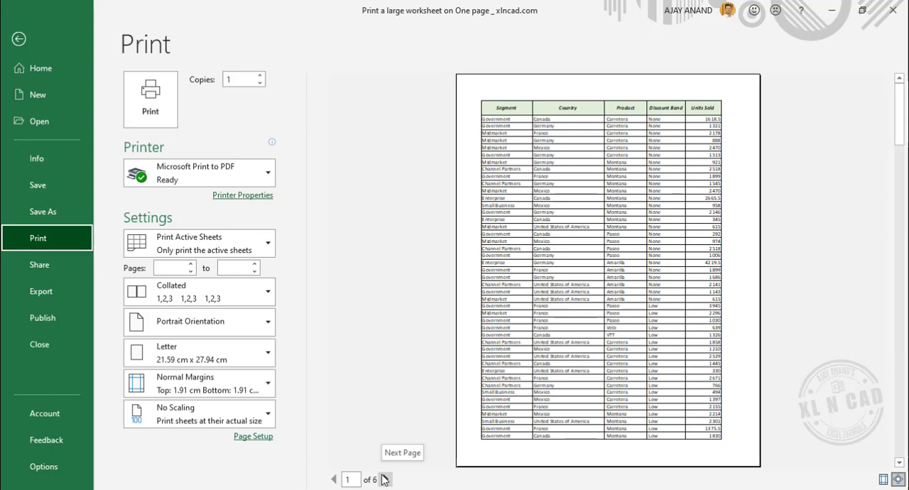
left_click(386, 480)
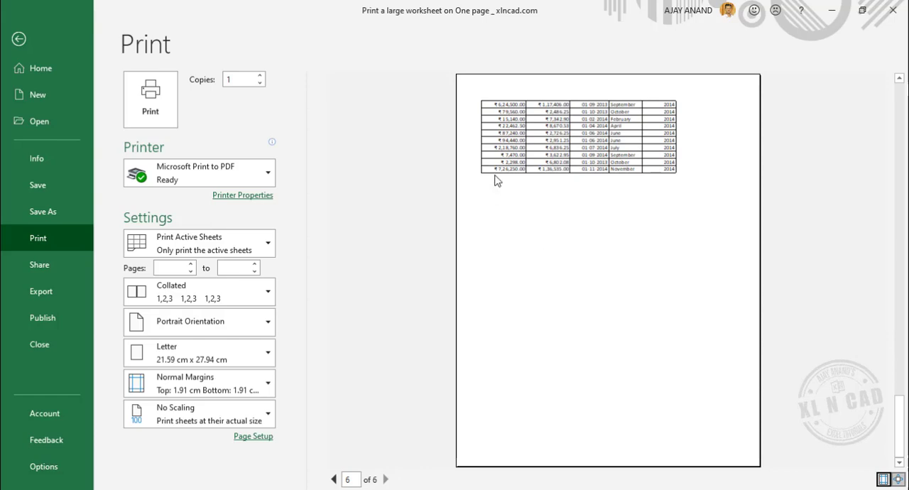
mouse_move(253, 436)
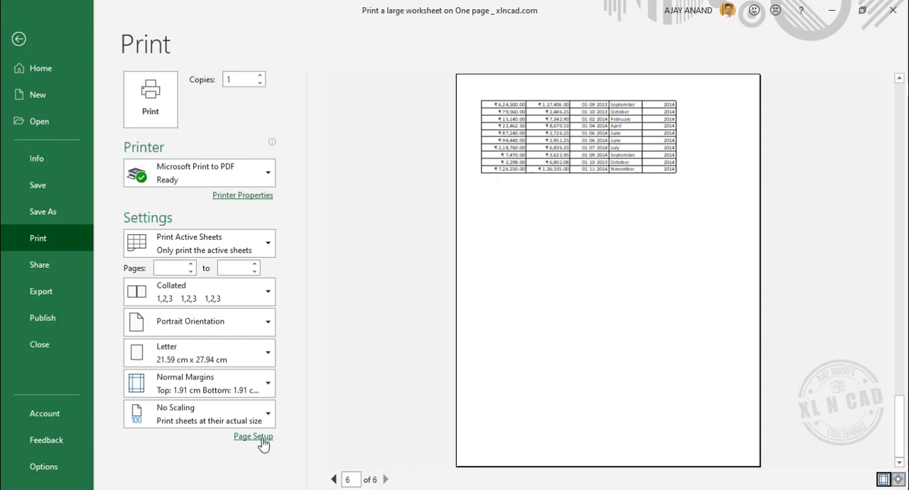
- In Page Setup, fit the sheet to 1 page wide by 1 page tall
left_click(253, 436)
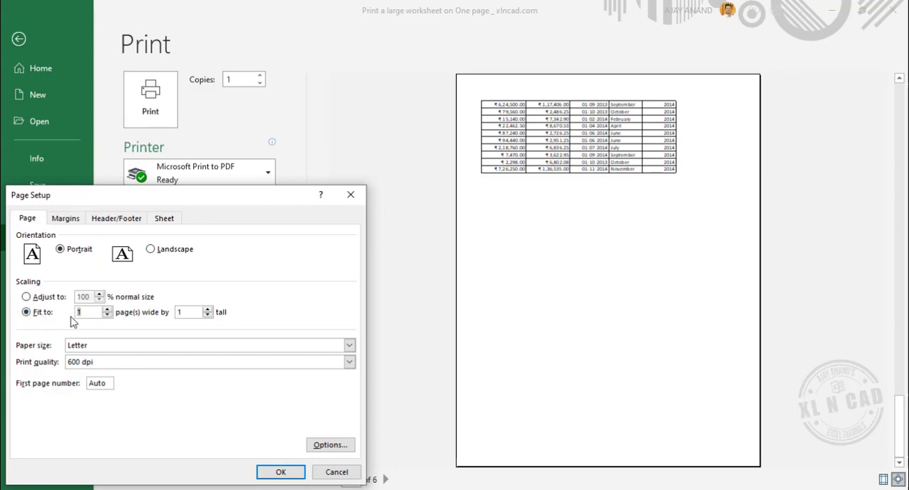
mouse_move(330, 445)
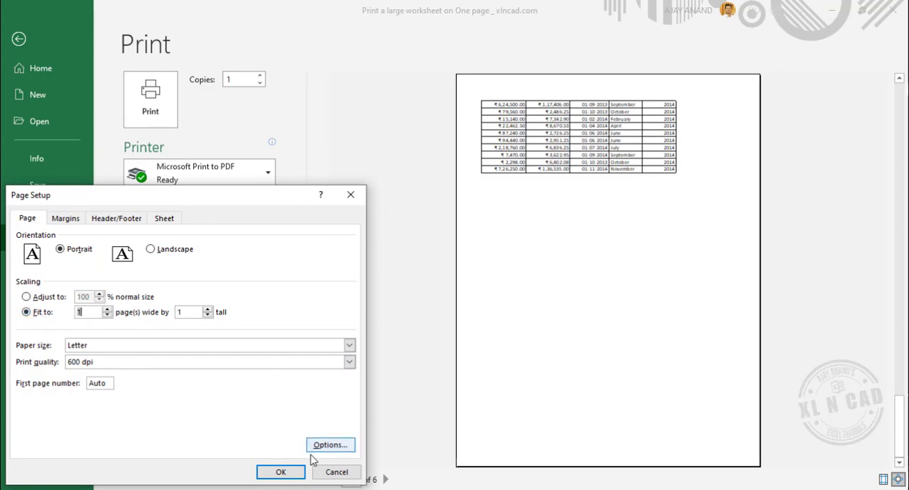
left_click(281, 471)
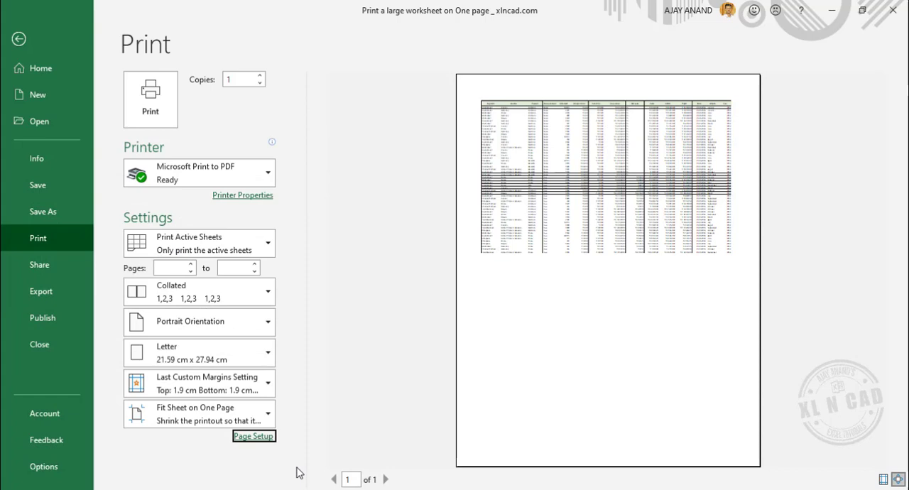
mouse_move(523, 263)
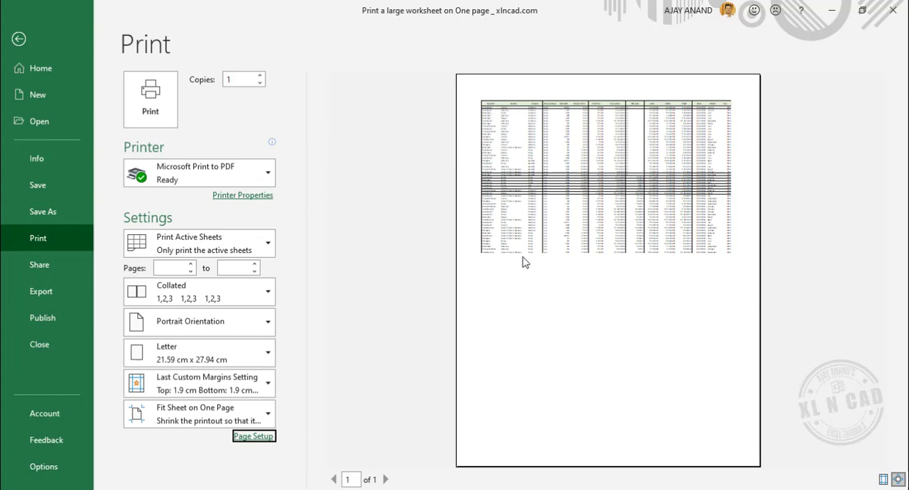
mouse_move(565, 289)
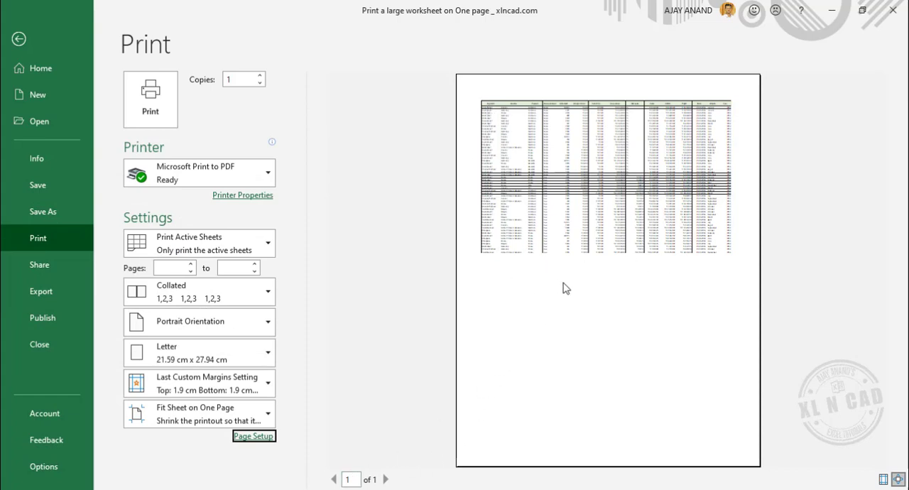
mouse_move(460, 183)
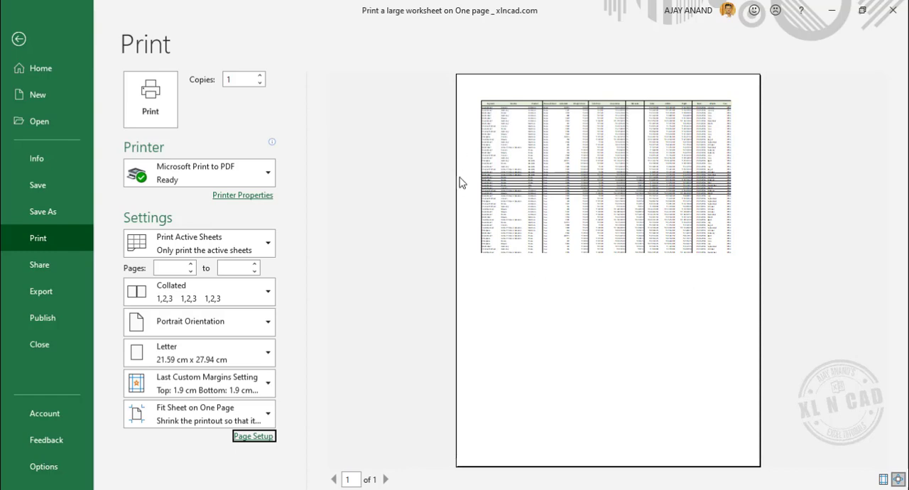
mouse_move(694, 320)
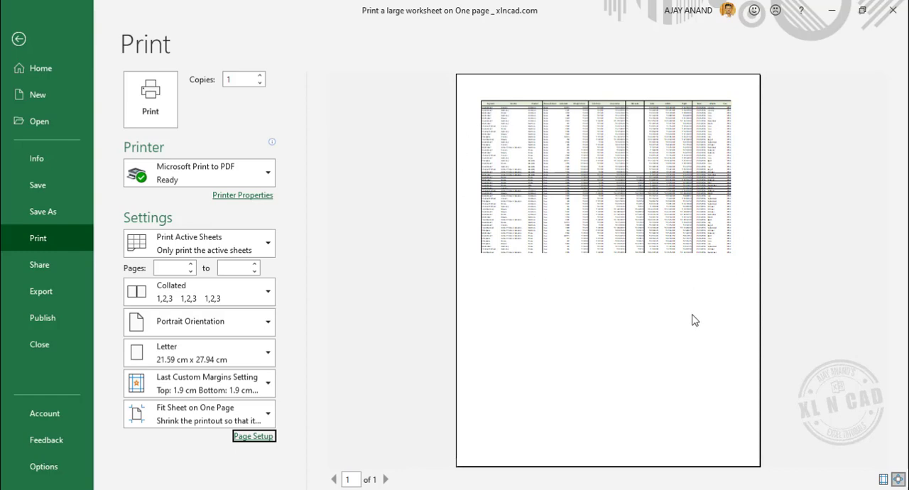
mouse_move(605, 395)
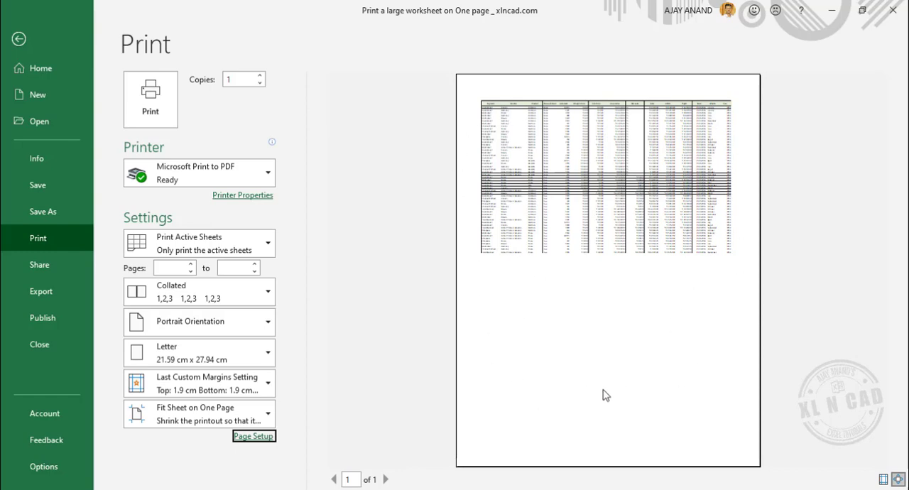
mouse_move(254, 332)
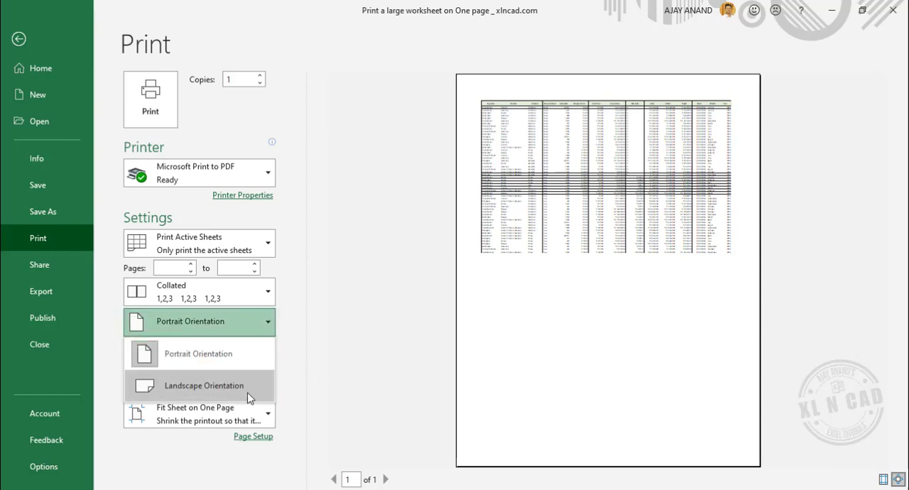
- Switch the printout to Landscape and print it via Microsoft Print to PDF
left_click(206, 385)
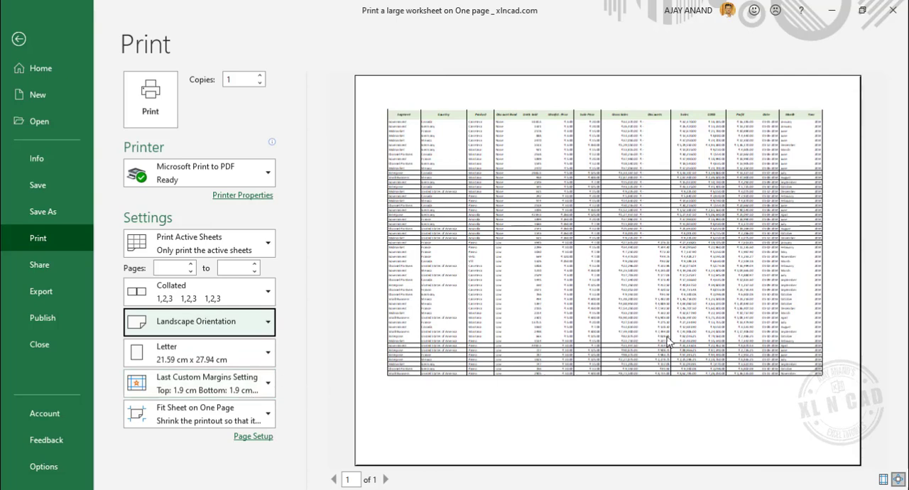
left_click(18, 38)
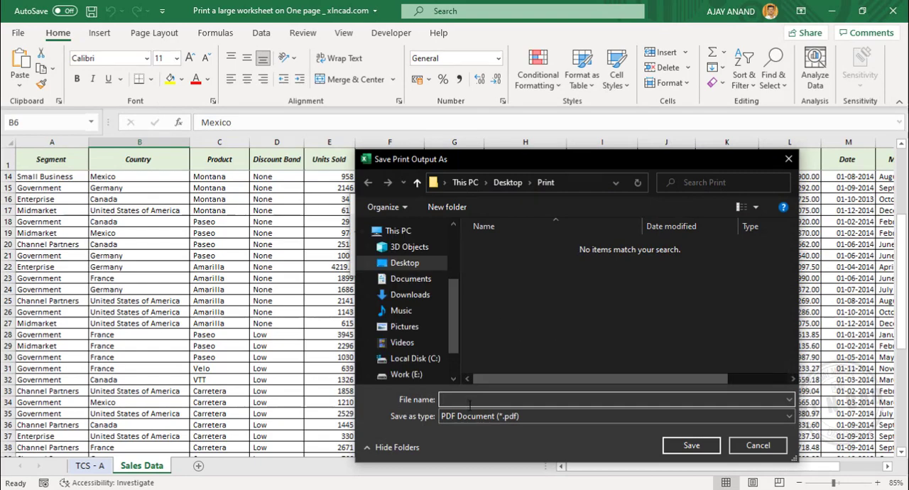
- Save the PDF as 'Sales report' in the Print folder
type("S")
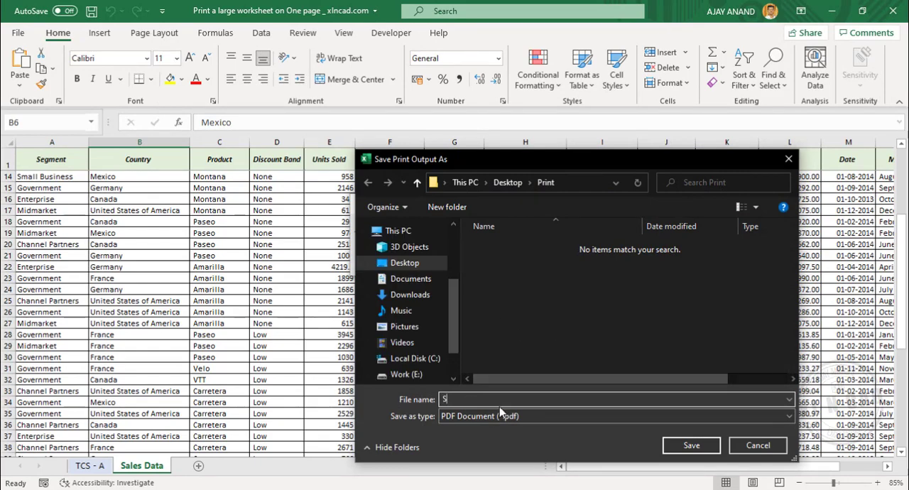
type("ales r")
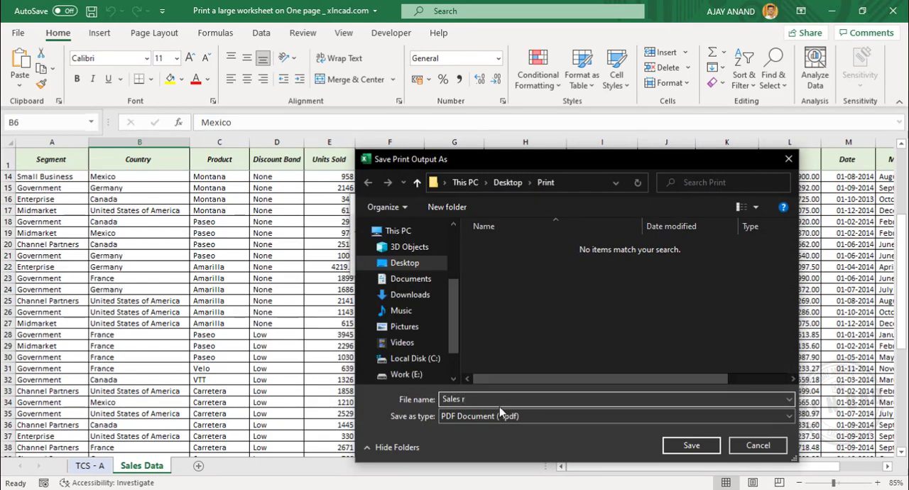
left_click(690, 446)
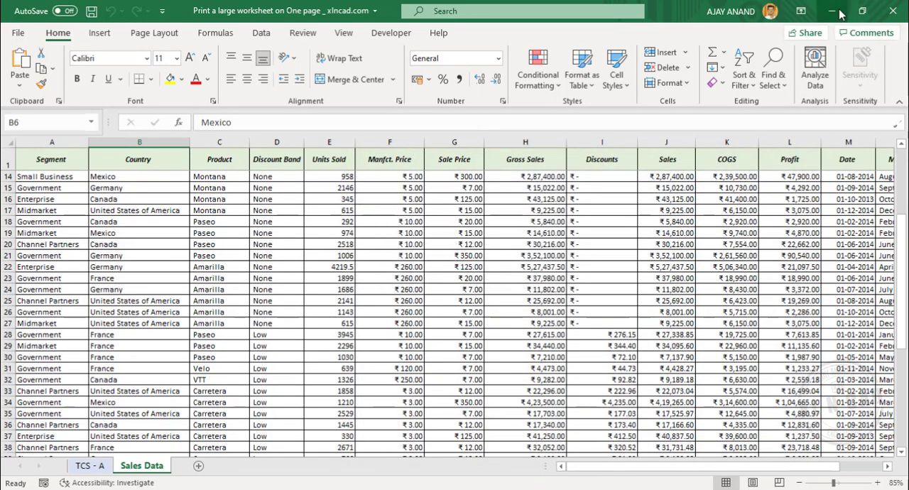
- Open 'Sales report' from the desktop Print folder in Adobe Reader and zoom in on the table
left_click(833, 12)
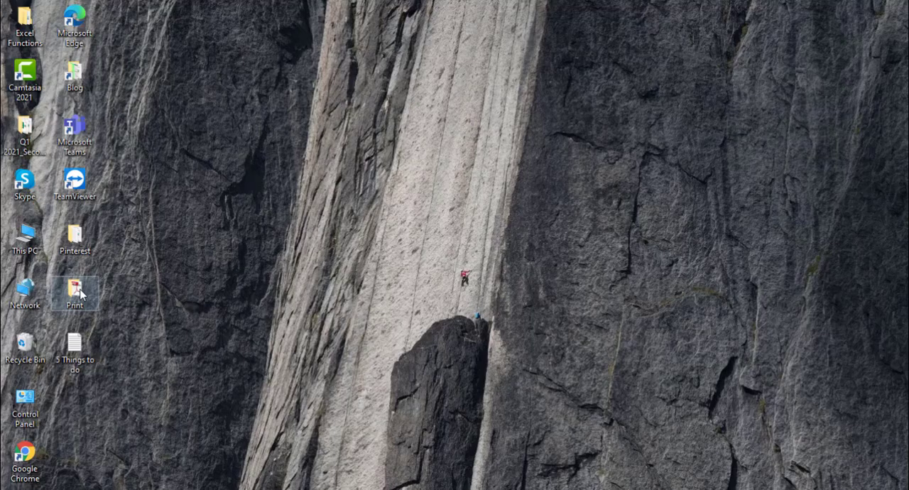
double_click(74, 294)
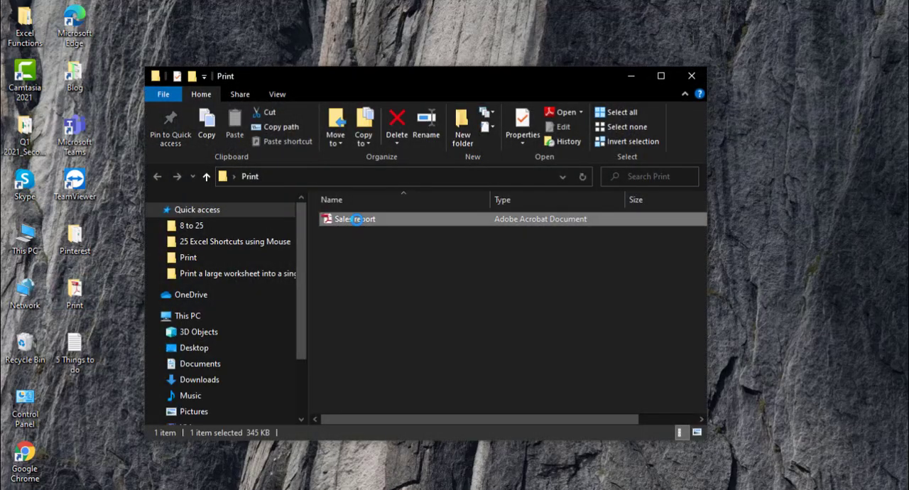
double_click(347, 219)
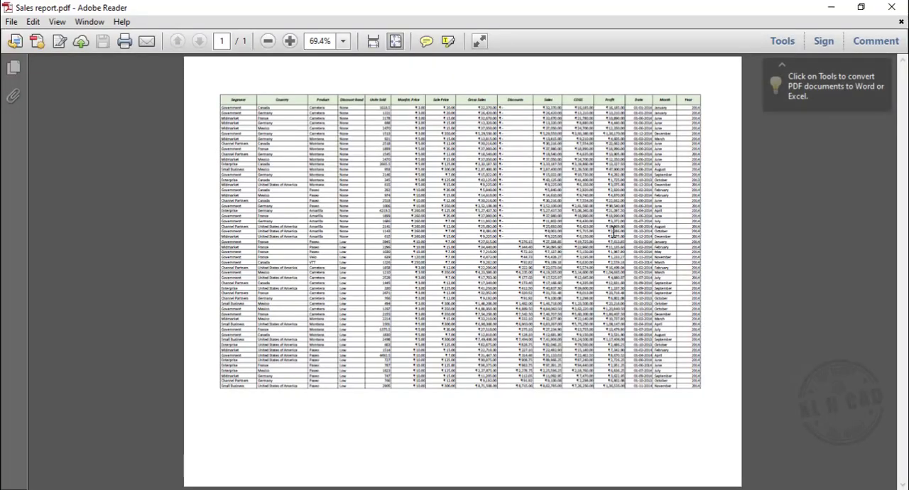
left_click(290, 40)
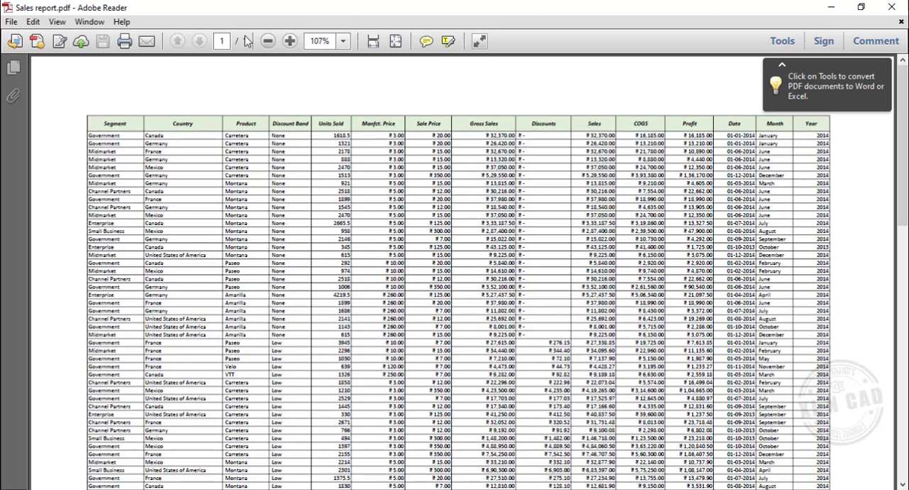